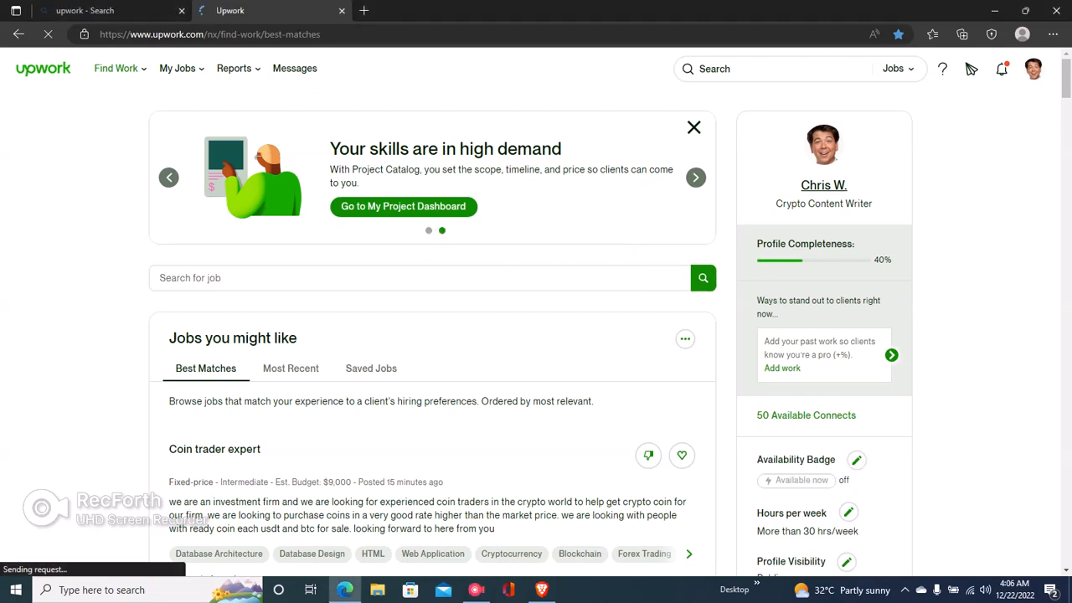
Switch the promotional banner on the Find Work feed and open the account menu.
click(695, 177)
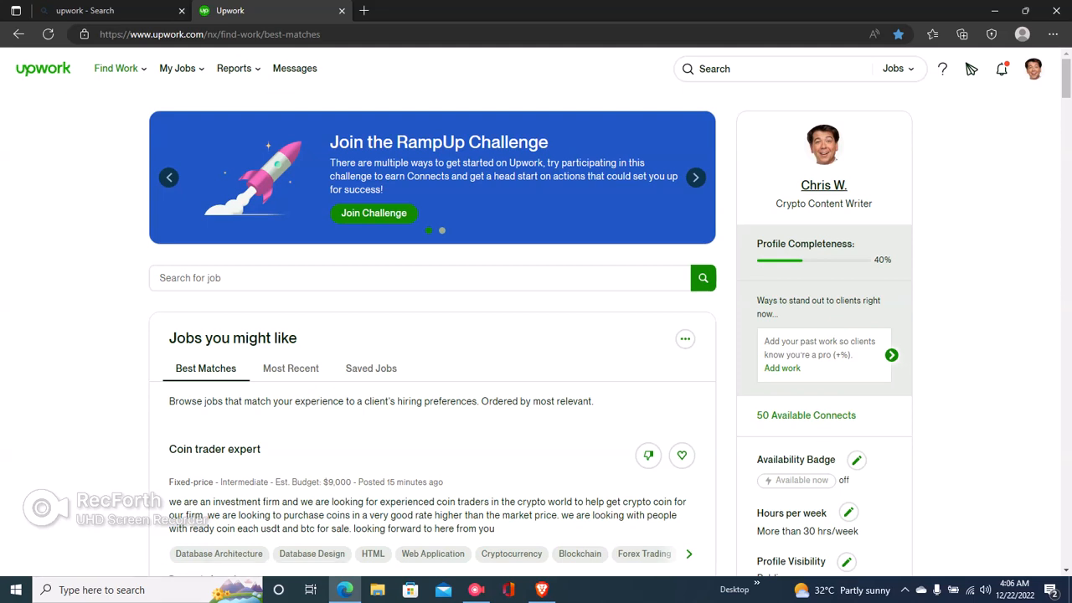
click(695, 177)
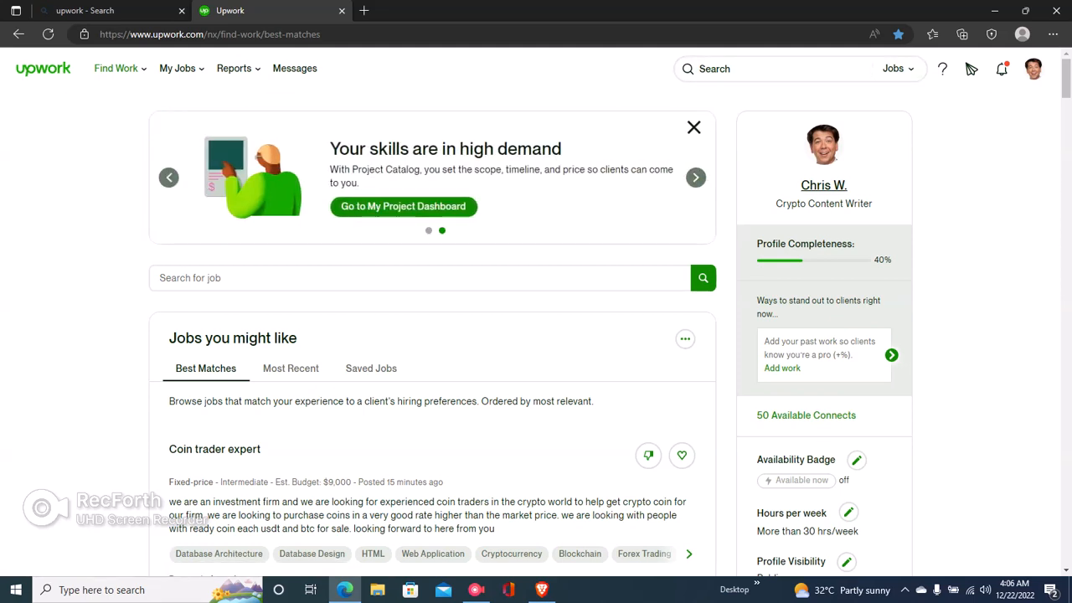
click(1032, 68)
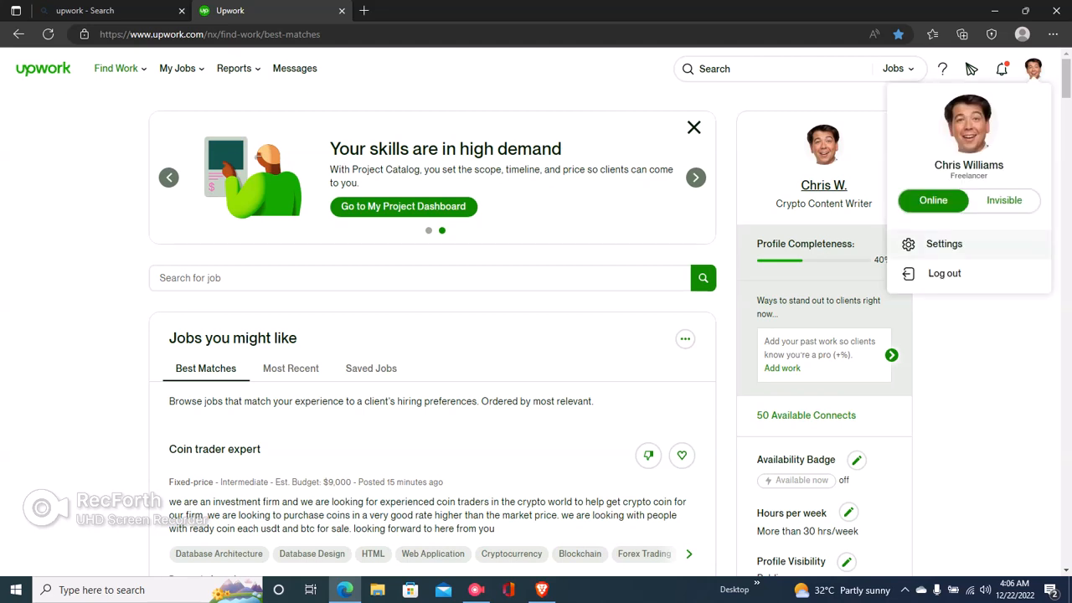
Go to Settings and submit the re-entered account password to reach Contact Info.
click(944, 243)
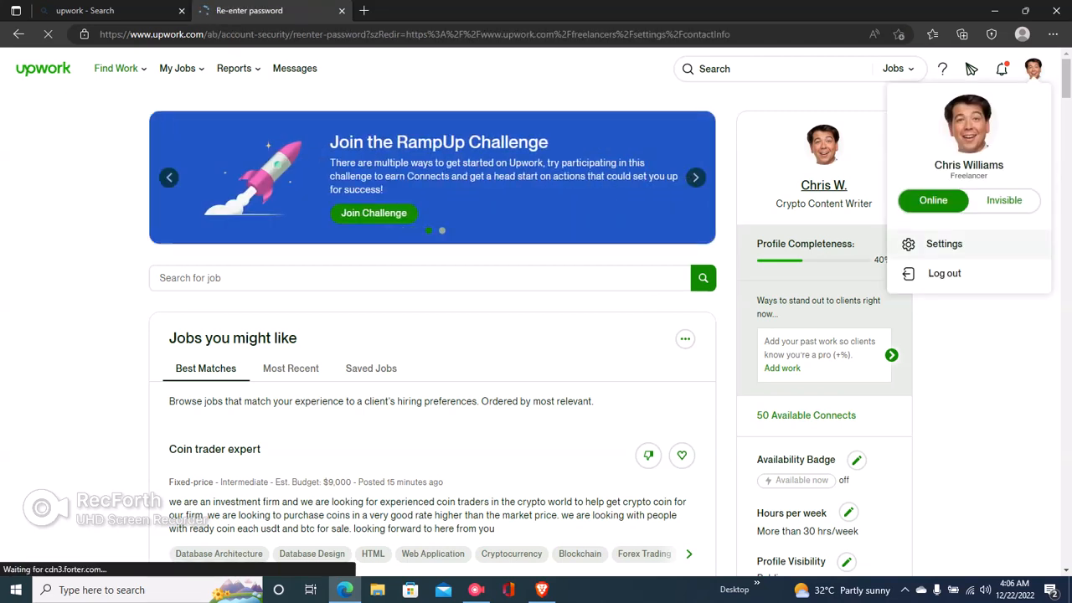
click(943, 243)
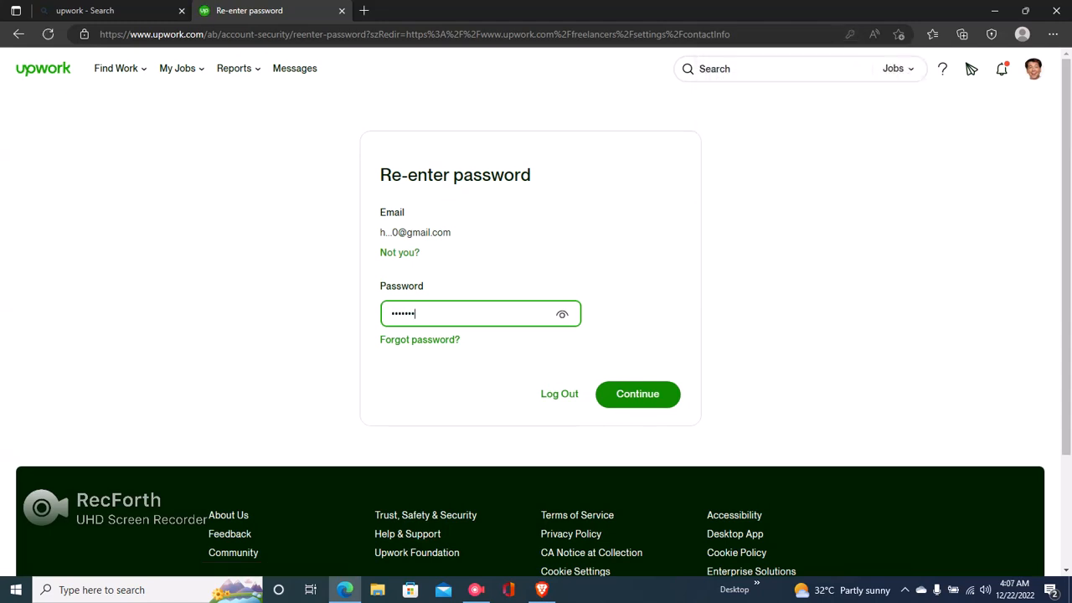
click(637, 394)
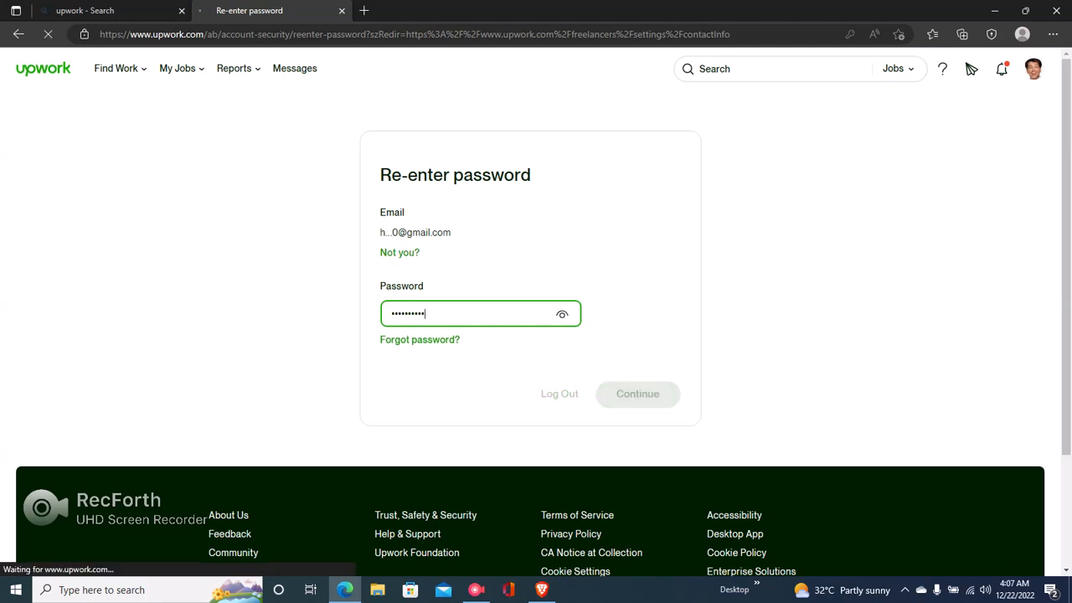
click(637, 393)
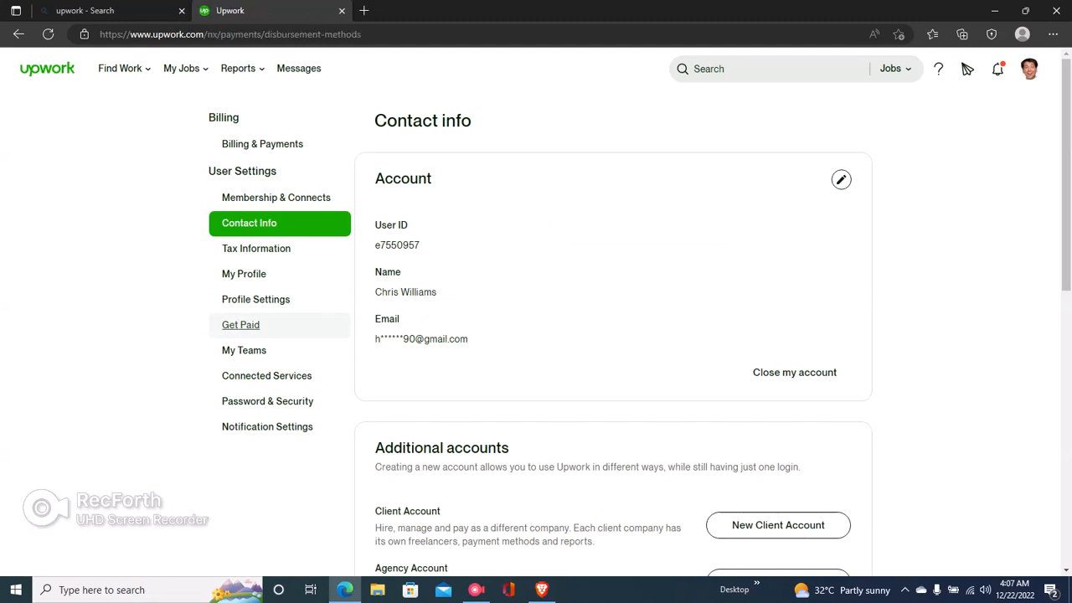
Open Get Paid settings and start adding a payment method under Payment details.
click(240, 324)
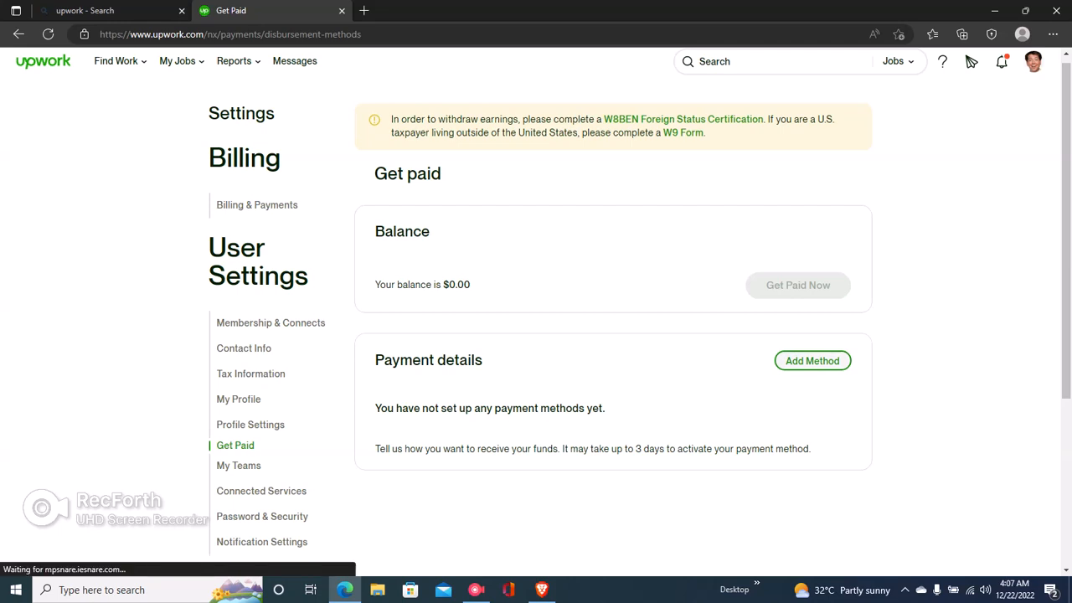
click(811, 360)
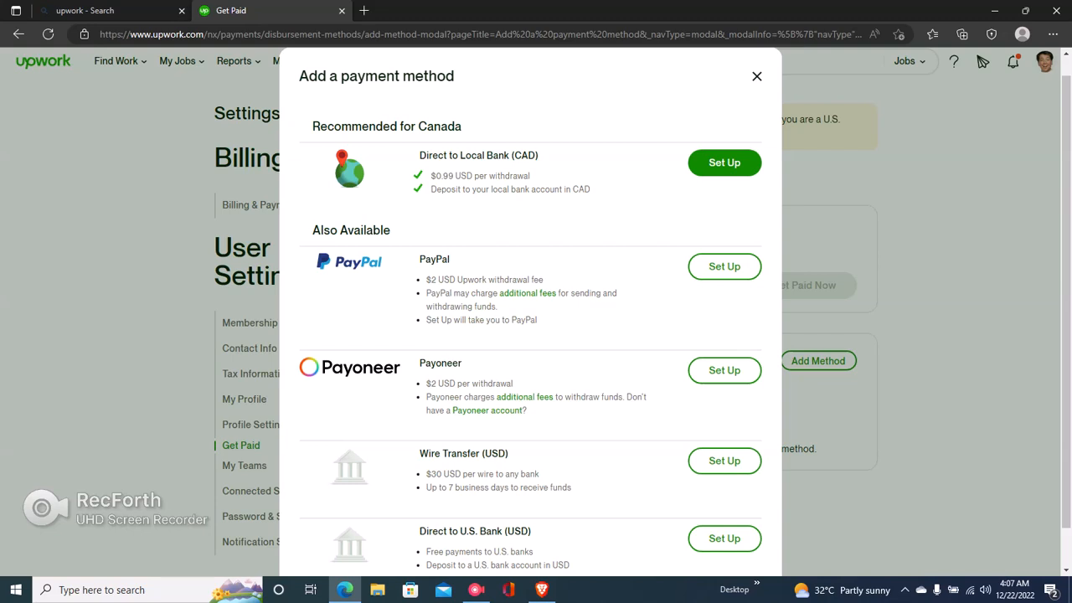
Choose PayPal as the new payment method via Set Up.
click(756, 77)
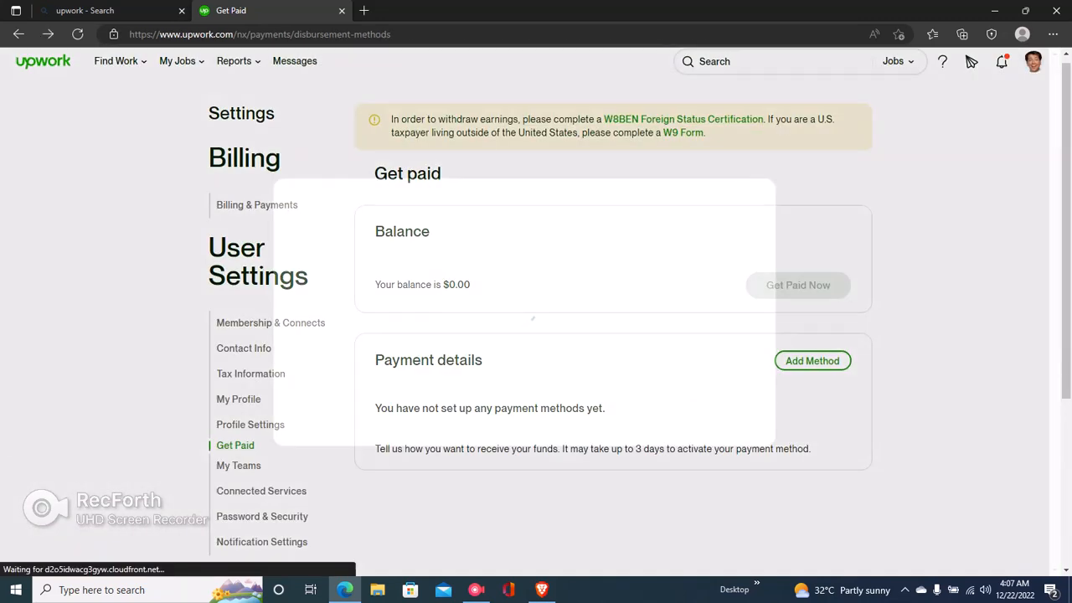
click(811, 360)
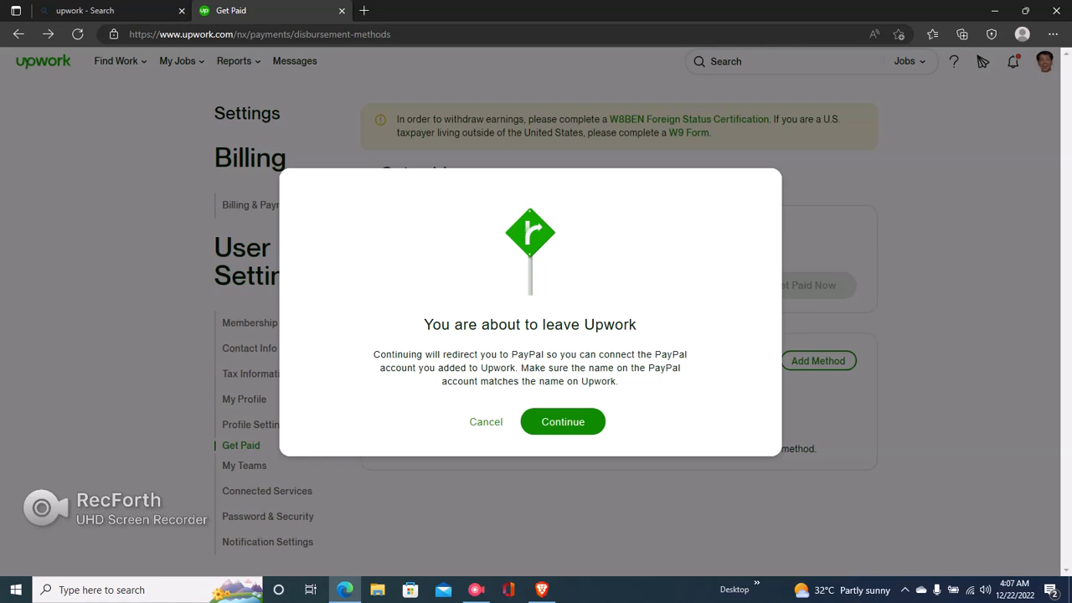
Confirm leaving Upwork to continue to the PayPal login page.
click(563, 421)
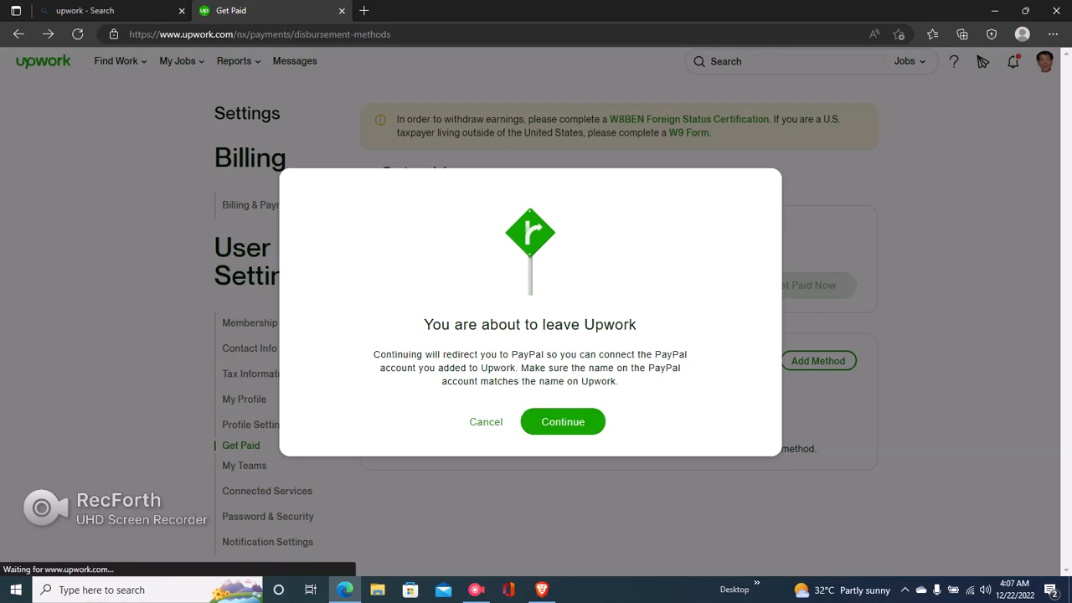
click(562, 421)
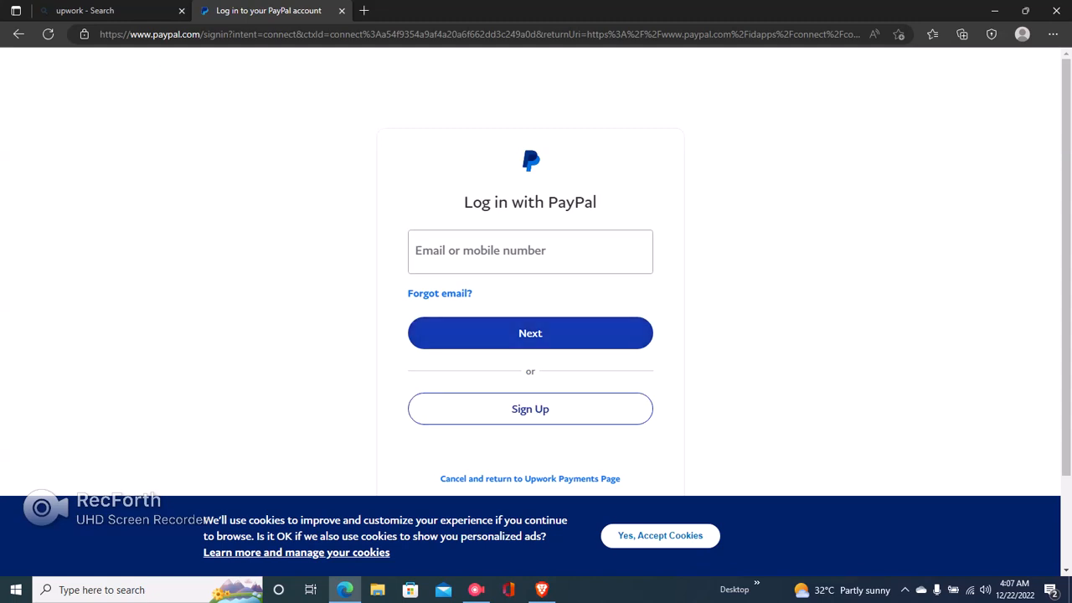
Fill PayPal's login with the saved email address from autofill and continue.
click(530, 251)
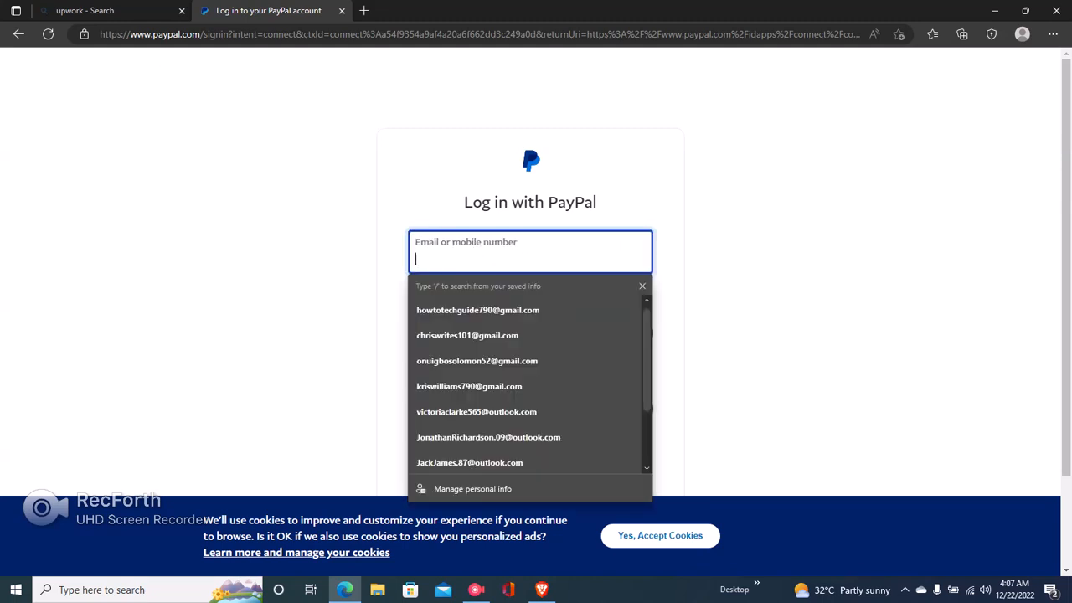
click(477, 309)
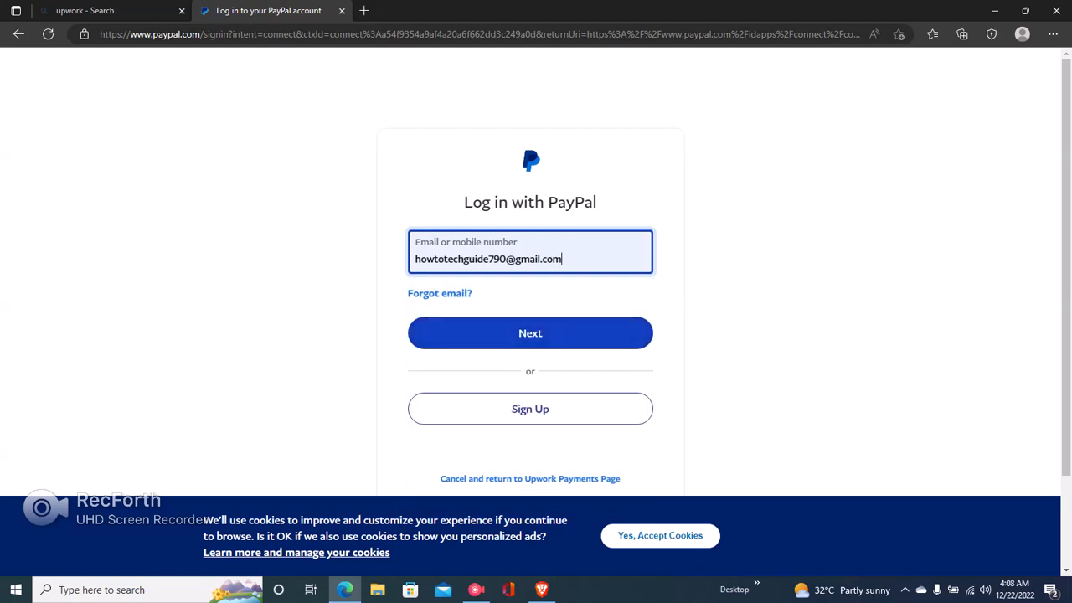
click(530, 332)
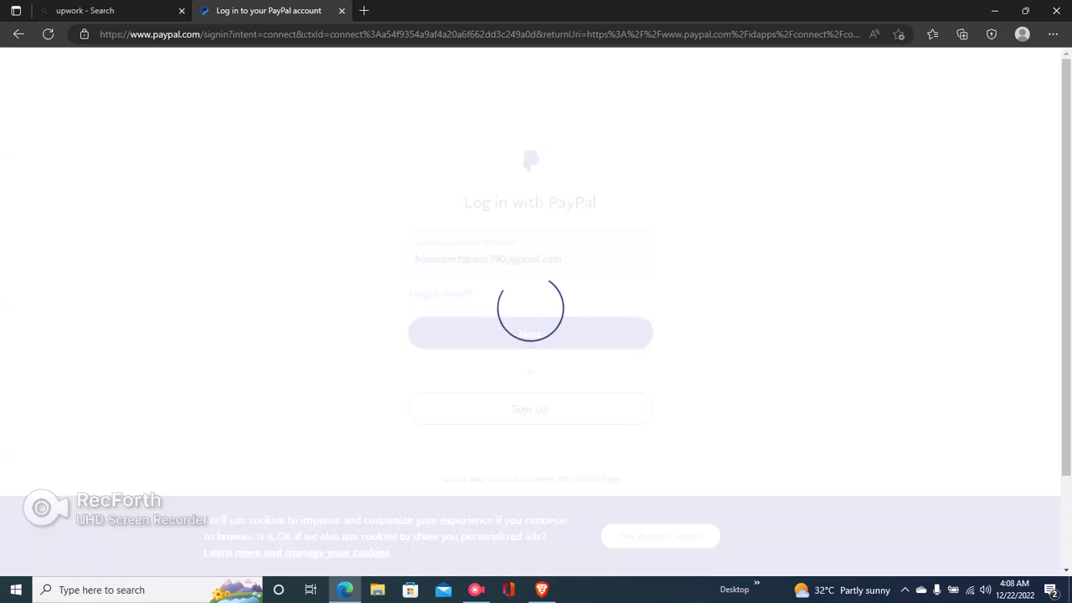